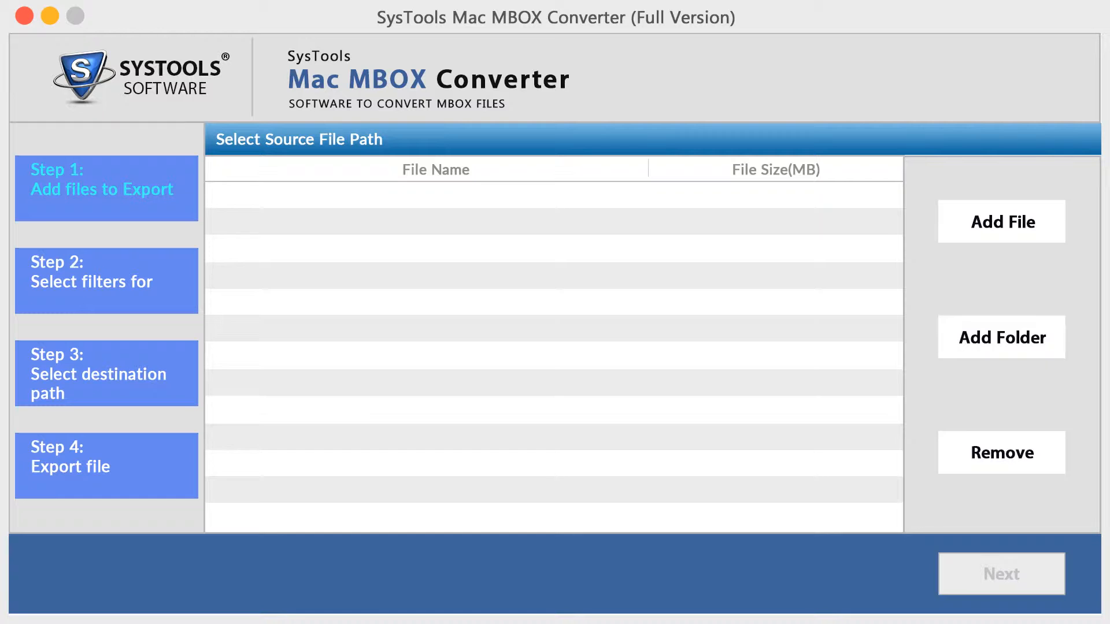
# Start adding files and browse to the MBOX Files folder showing three mailboxes
pyautogui.click(107, 186)
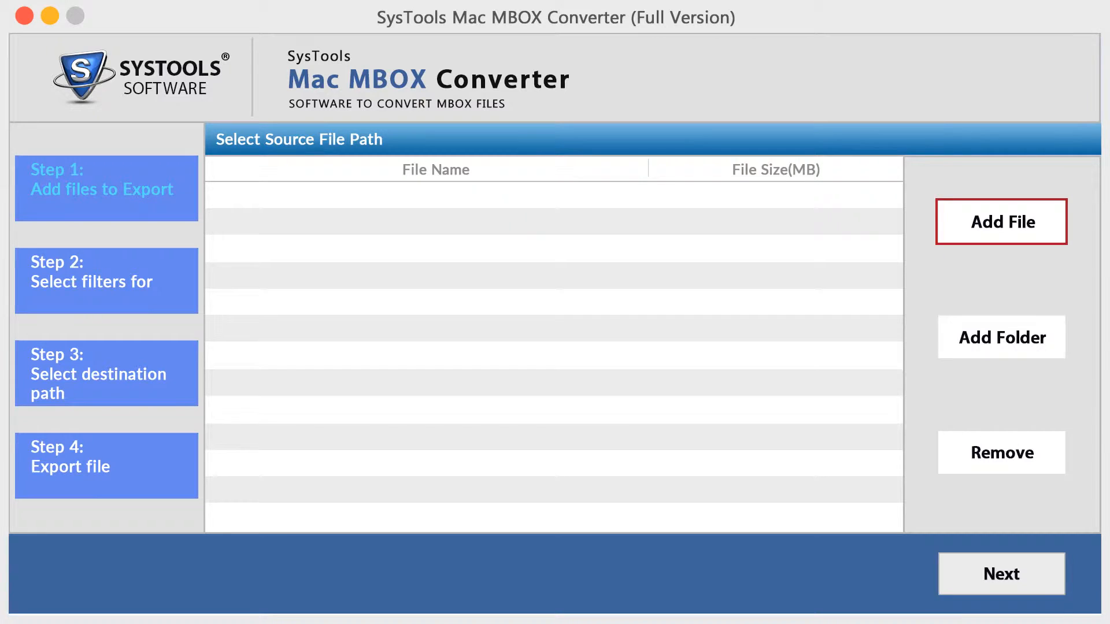
pyautogui.moveTo(1000, 338)
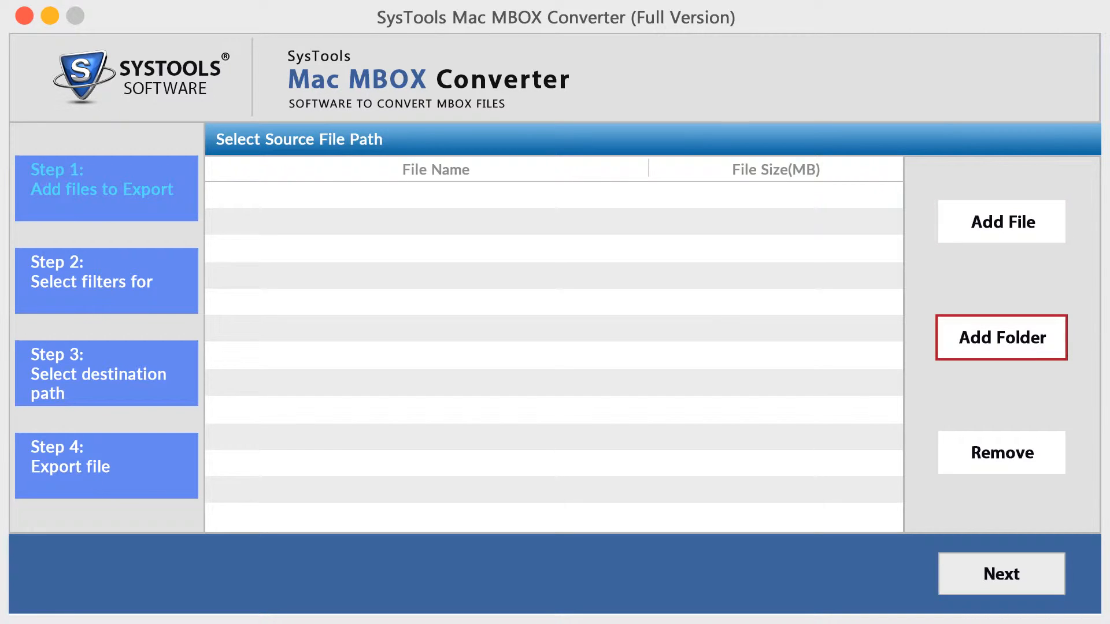
pyautogui.click(1000, 337)
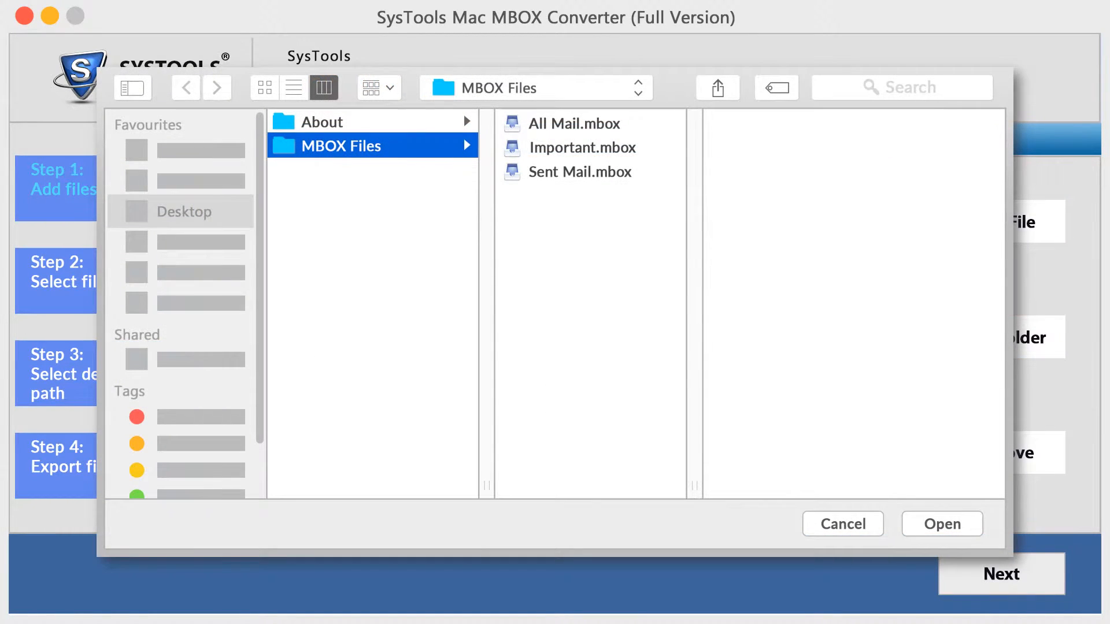
# Select All Mail.mbox, Important.mbox and Sent Mail.mbox and add them as sources
pyautogui.click(941, 524)
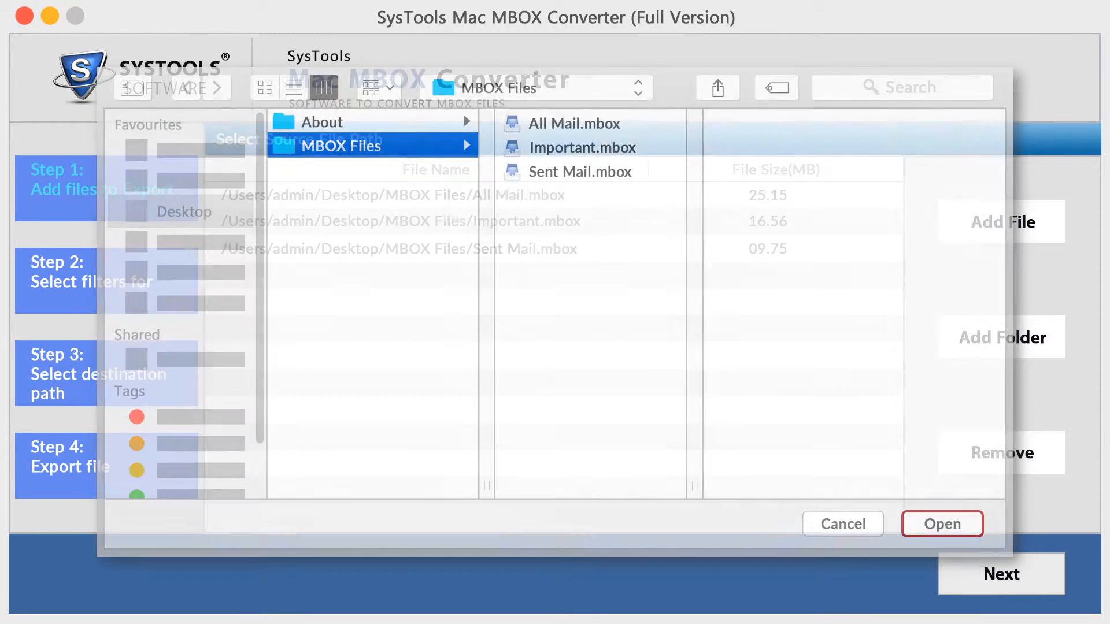
pyautogui.click(941, 524)
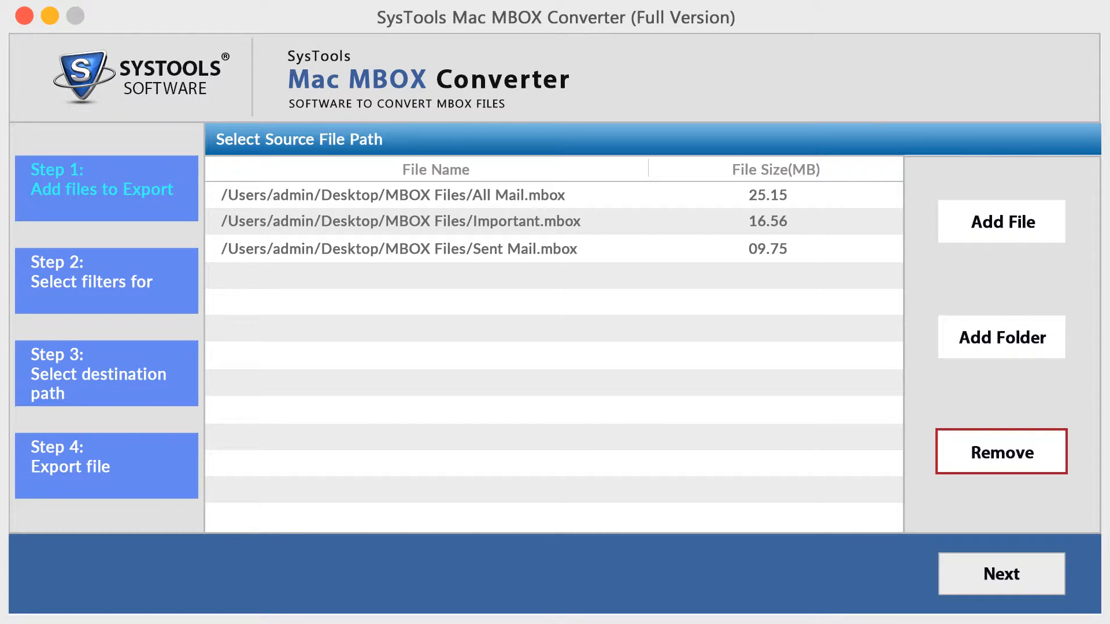
pyautogui.click(1000, 573)
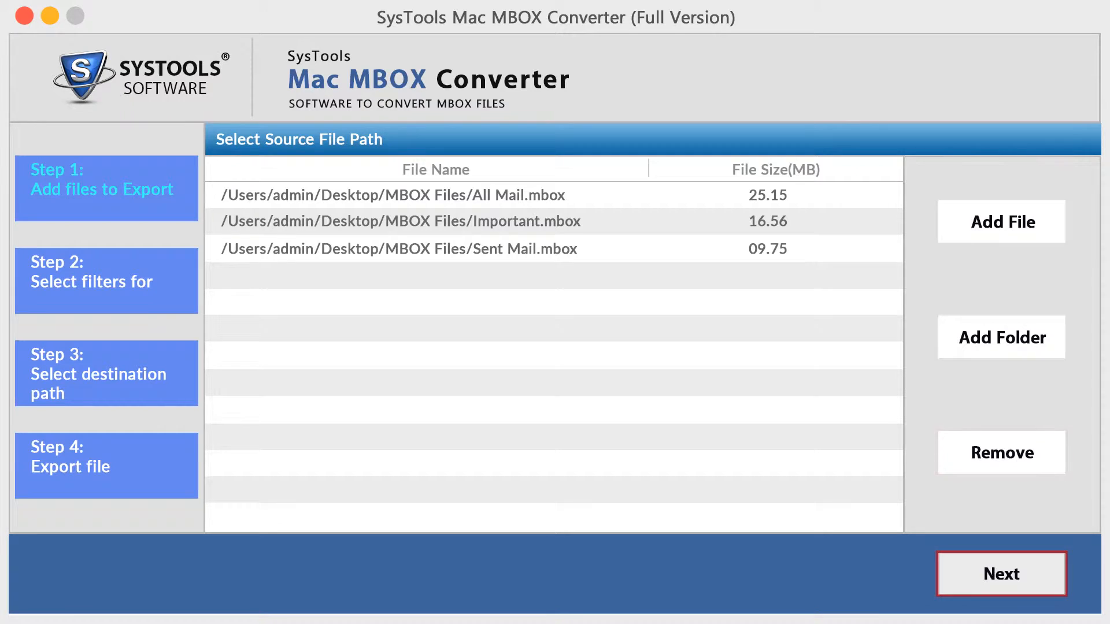
# Advance to the conversion filters and choose PDF as the export type, passing through HTML
pyautogui.click(999, 574)
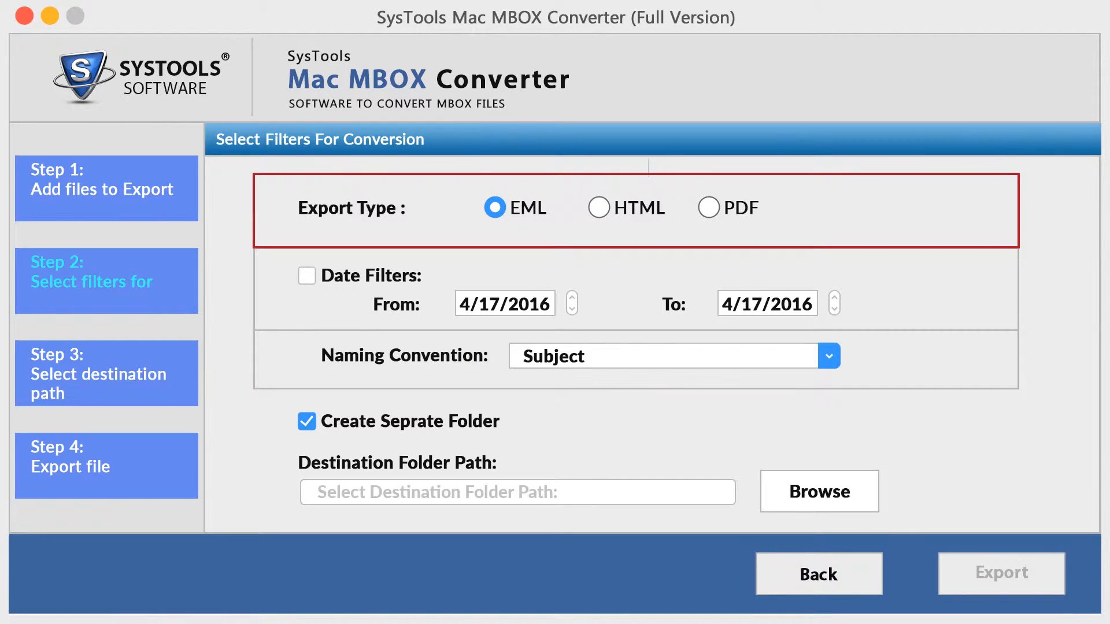
pyautogui.click(598, 207)
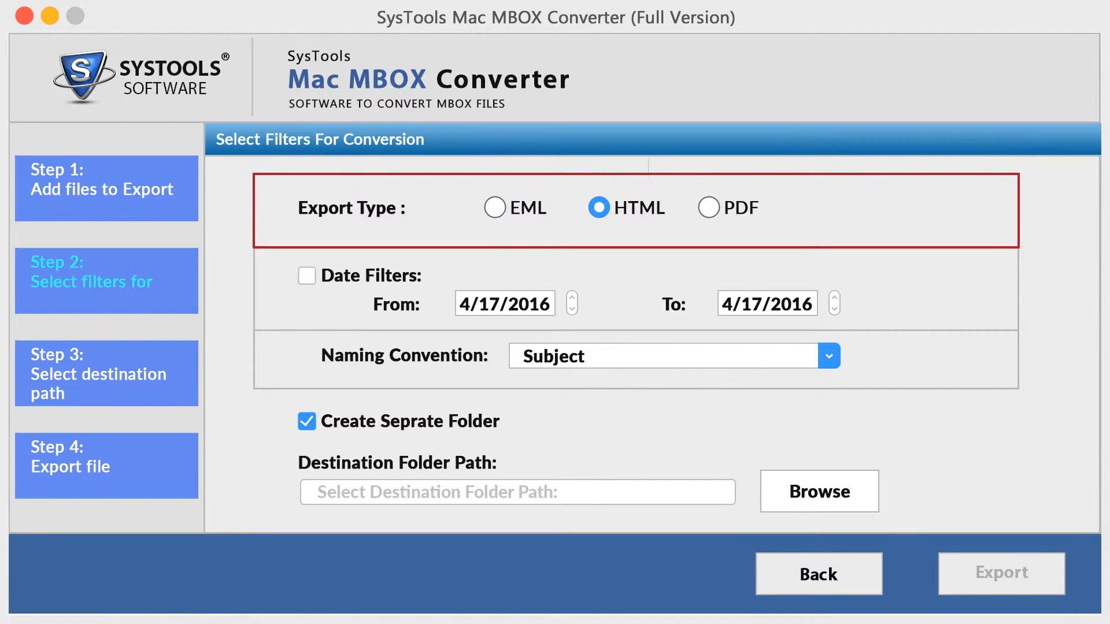
pyautogui.click(707, 207)
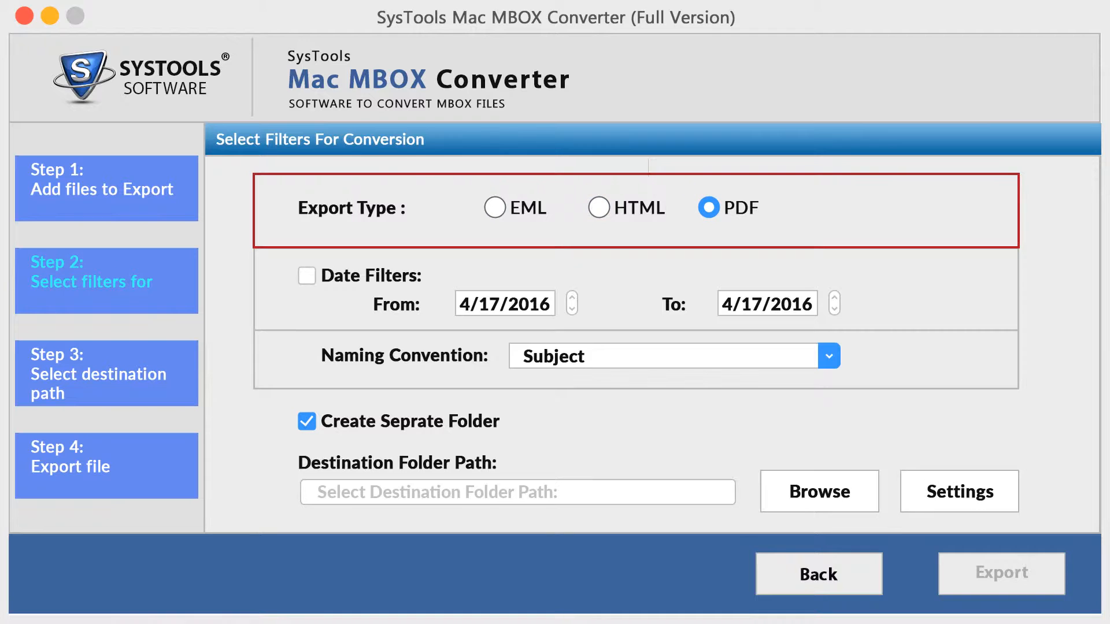
pyautogui.moveTo(958, 491)
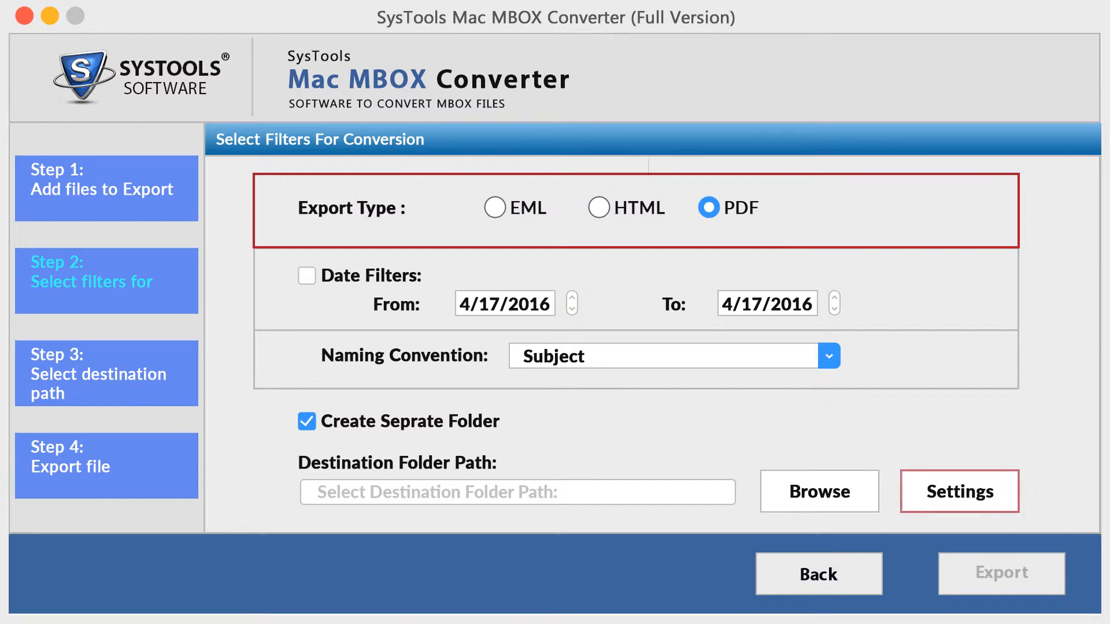
pyautogui.click(958, 492)
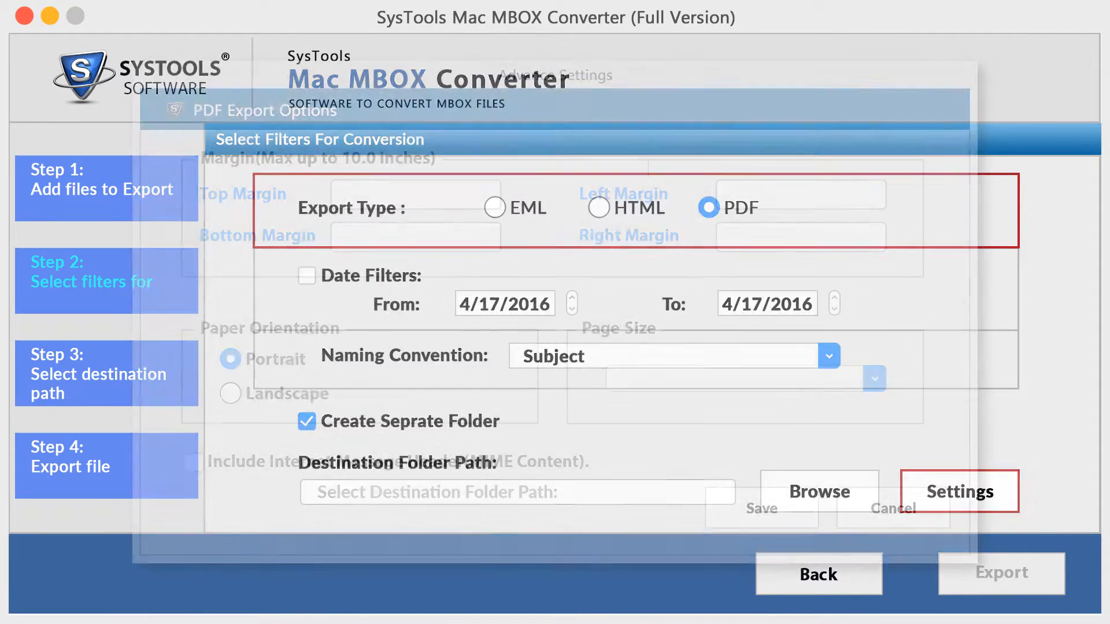
pyautogui.click(958, 491)
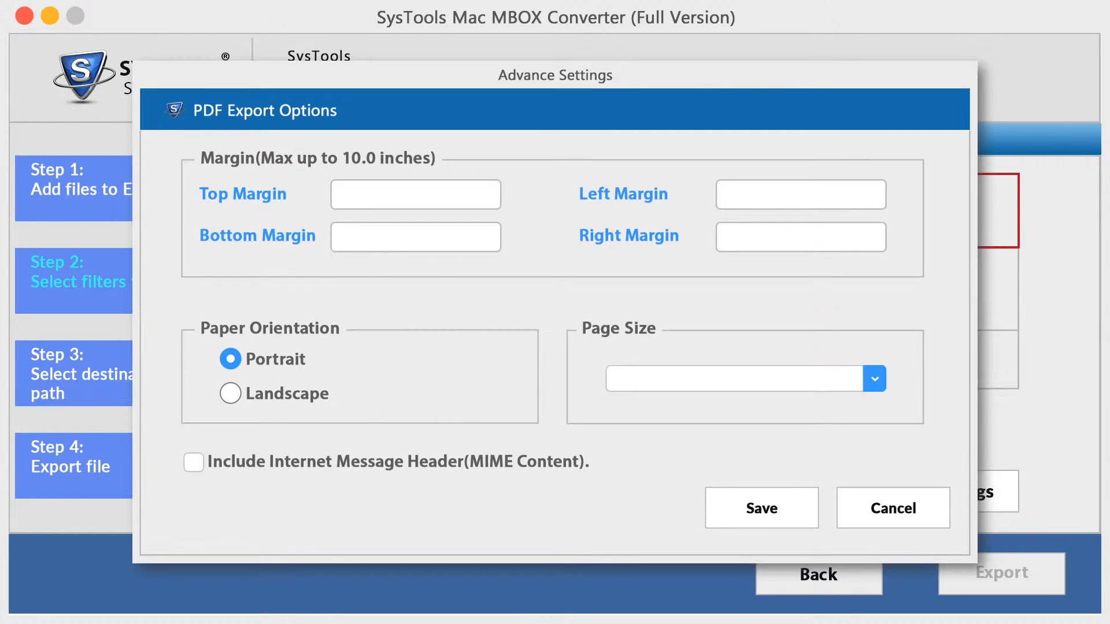
pyautogui.click(892, 508)
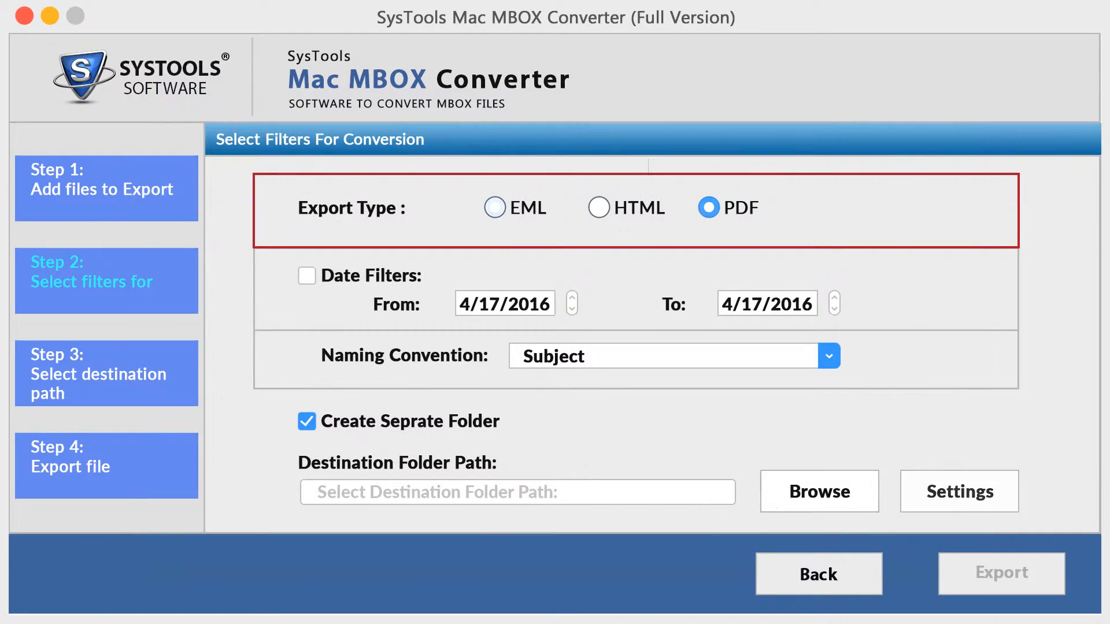
# Set export type to EML, leave Date Filters off, and choose AutoIncrement file naming
pyautogui.click(495, 208)
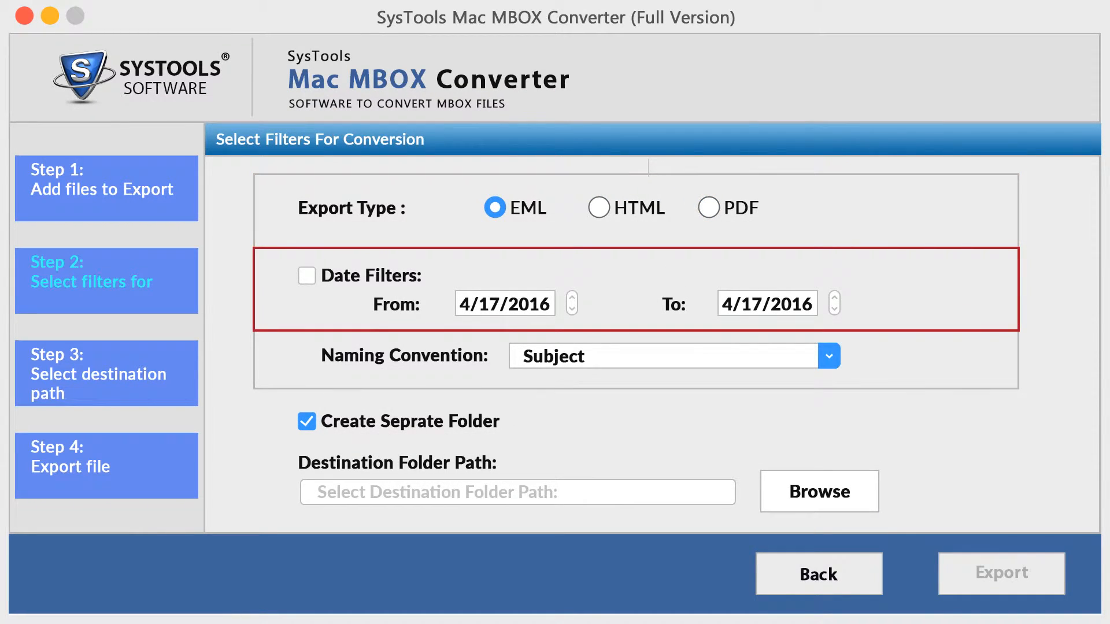
pyautogui.click(306, 275)
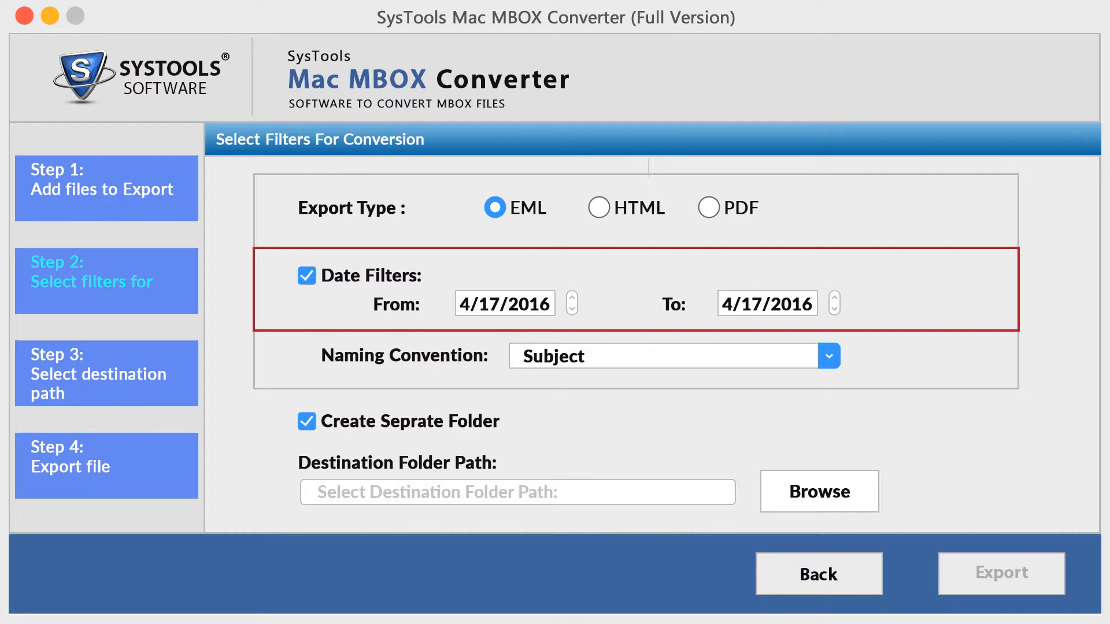
pyautogui.click(306, 275)
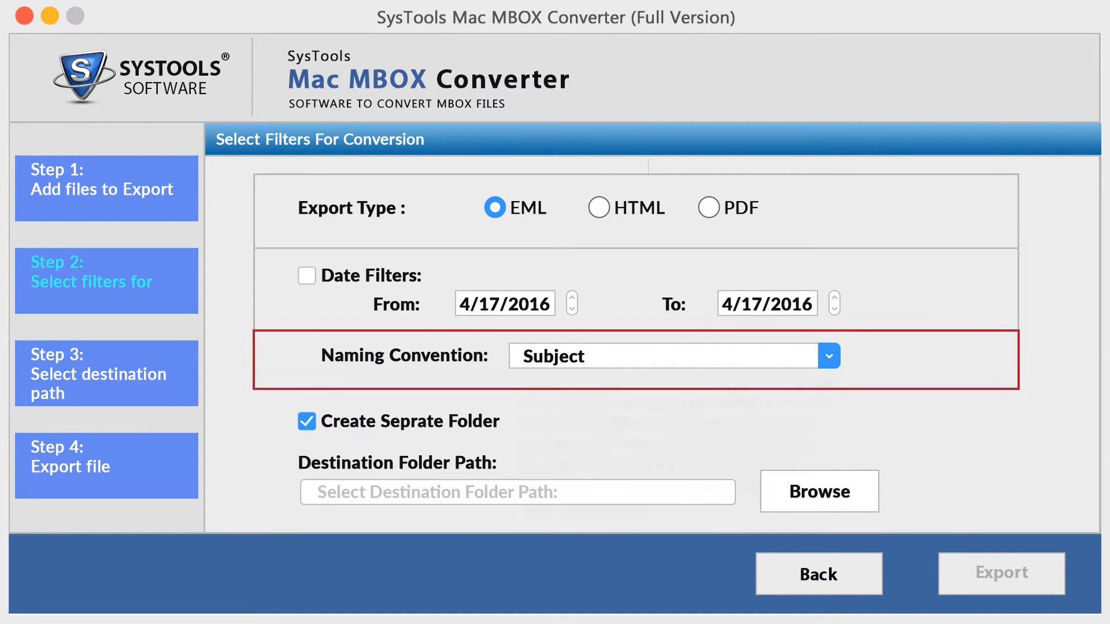
pyautogui.click(826, 356)
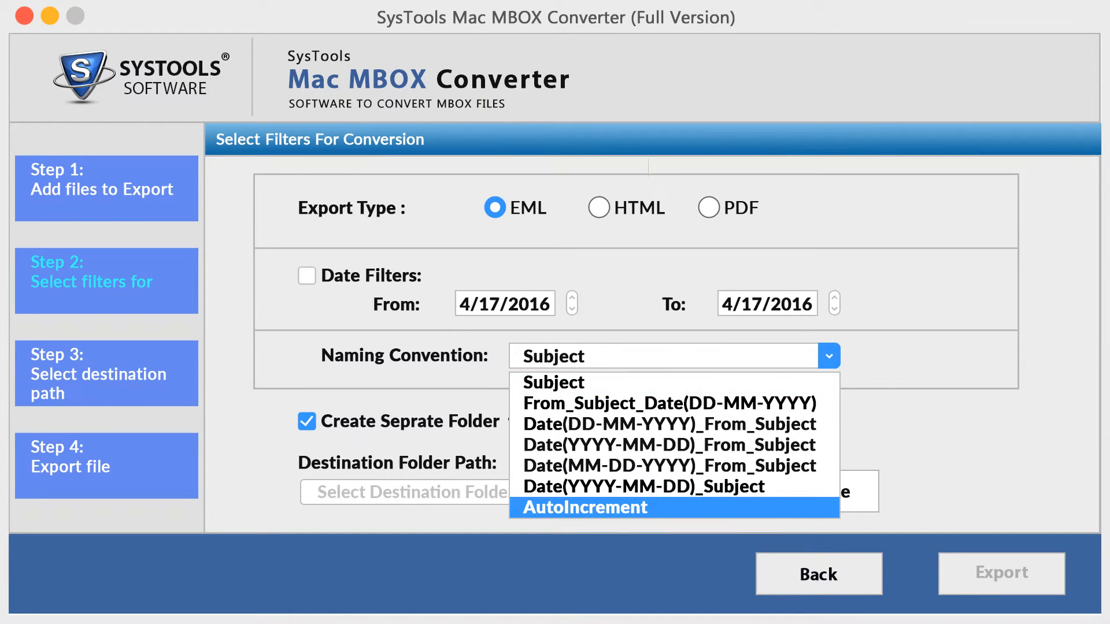
pyautogui.click(583, 507)
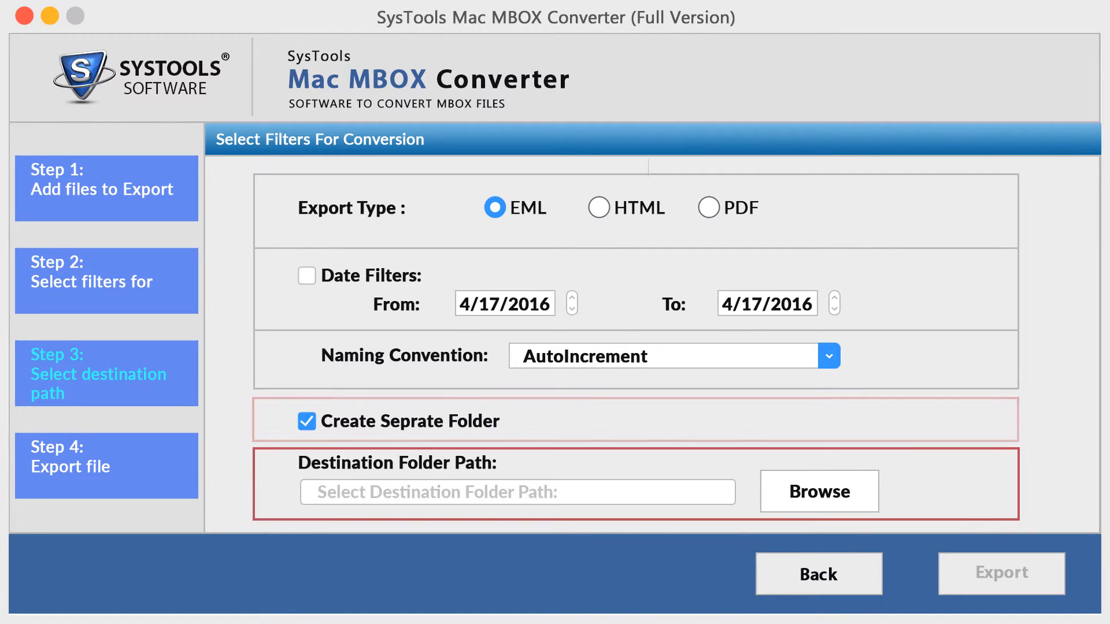
# Set the destination to /Users/admin/Desktop/Exported and start the export
pyautogui.click(818, 490)
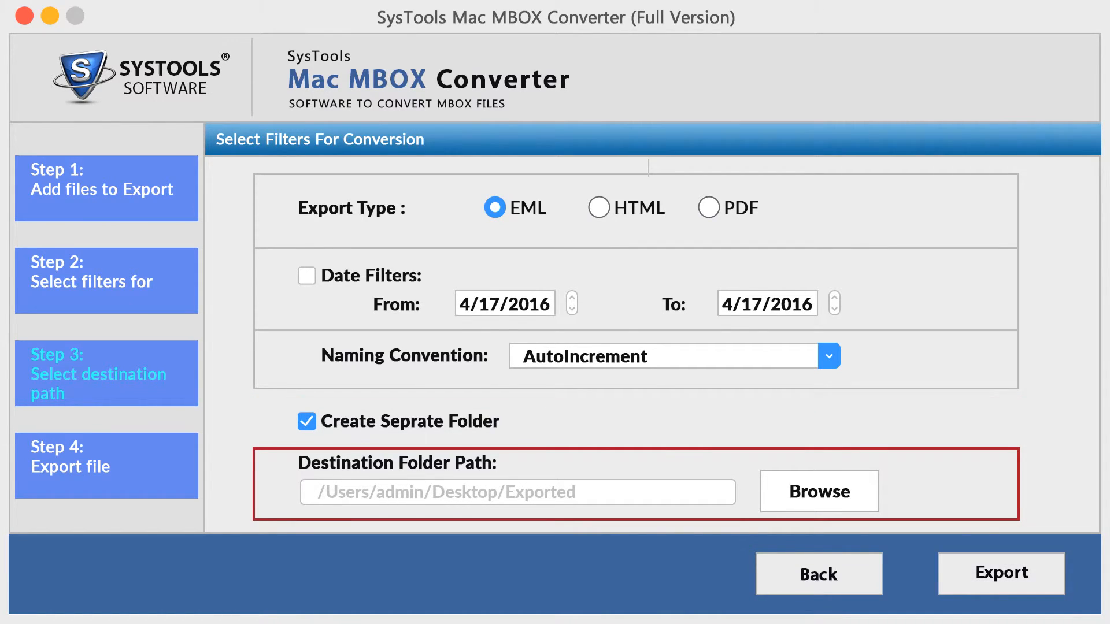
pyautogui.click(106, 464)
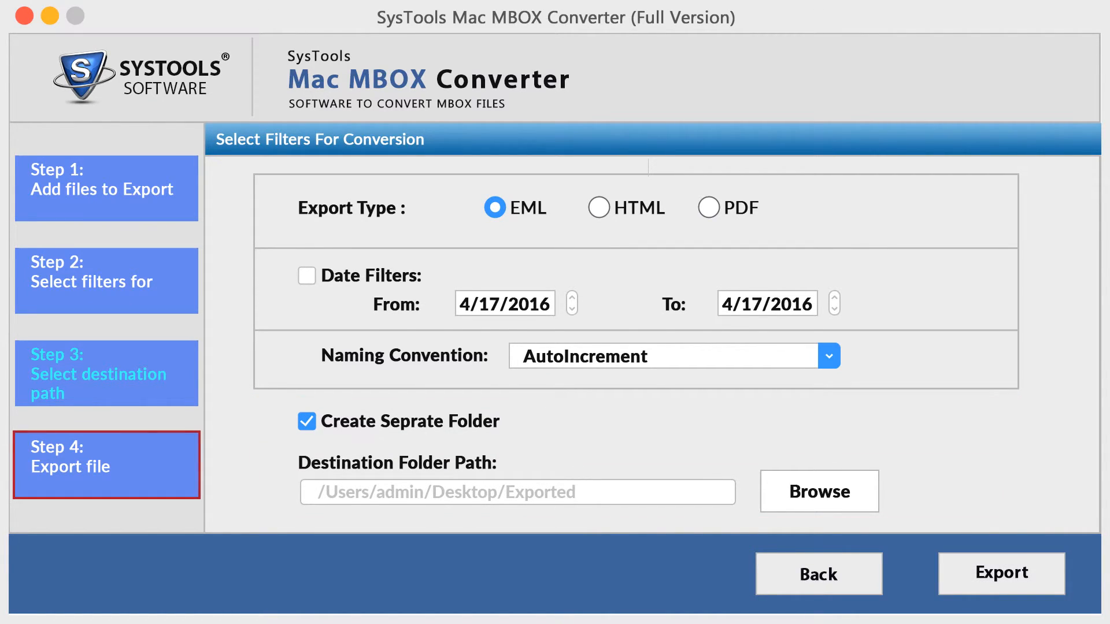
pyautogui.click(1000, 573)
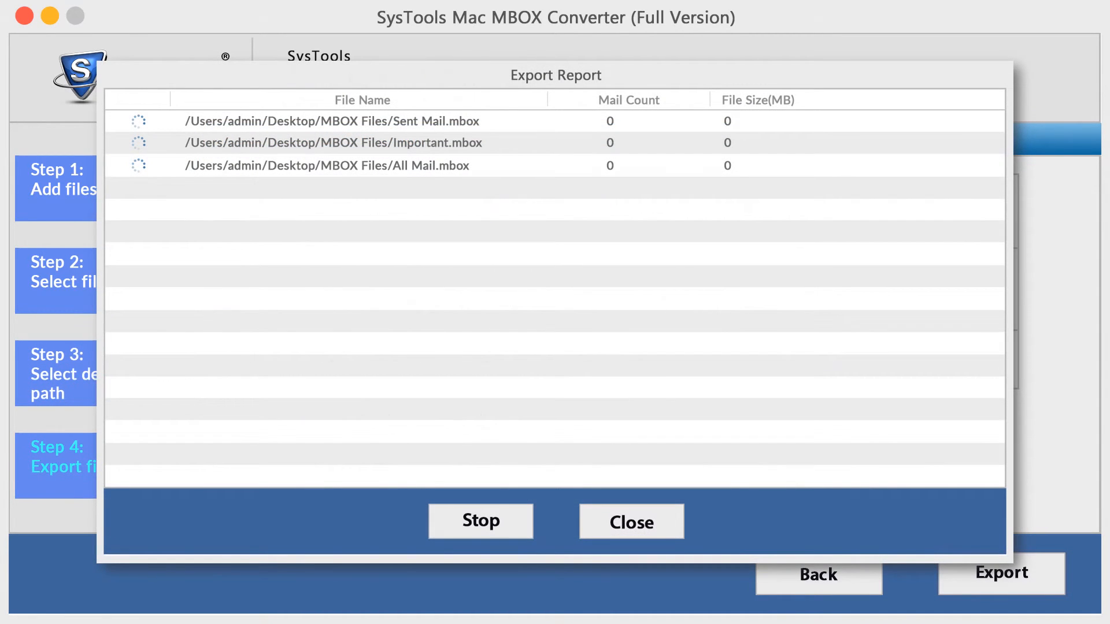